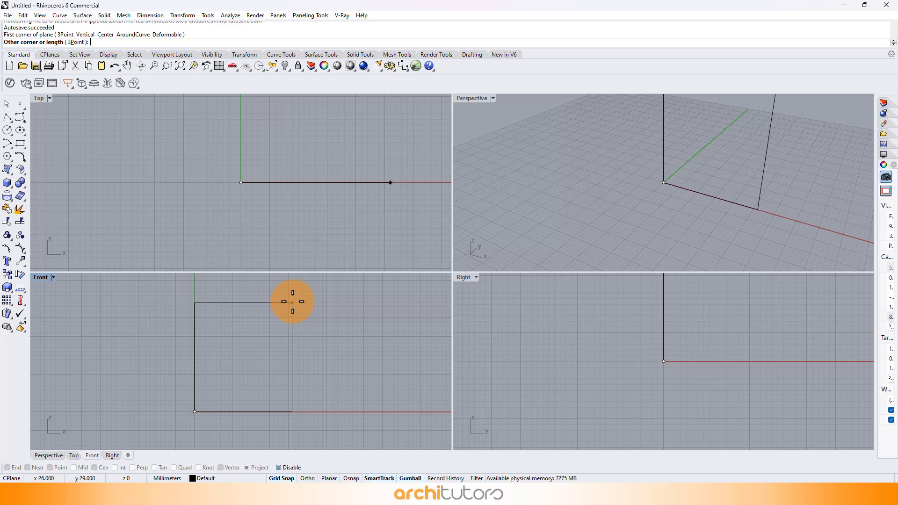
# Place the vertical plane's opposite corner in the Front viewport
pyautogui.click(291, 301)
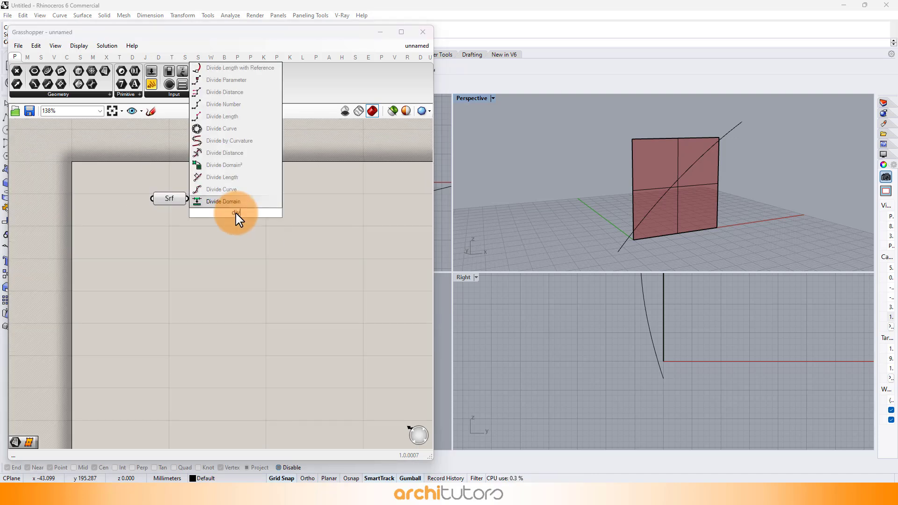
# Divide the surface into points, interpolate flattened curves, then add Shift List and Move
pyautogui.click(223, 213)
pyautogui.write('int')
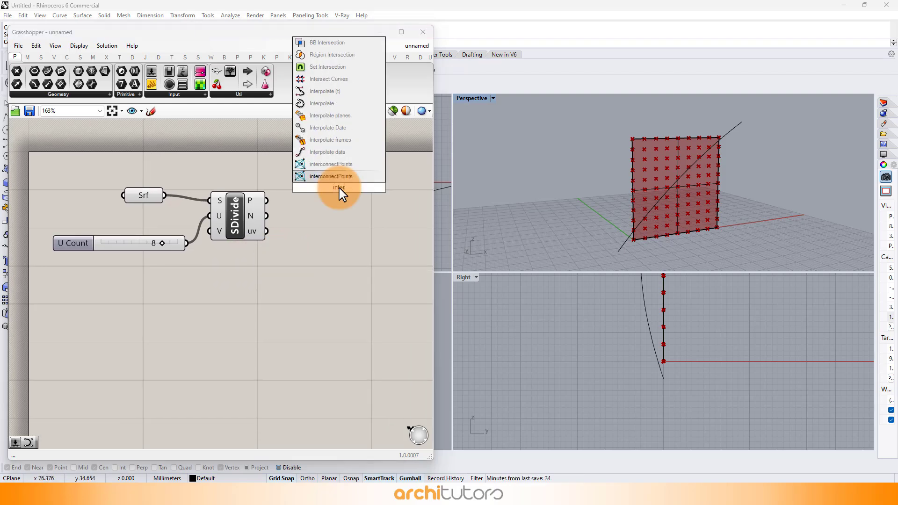
pyautogui.click(330, 175)
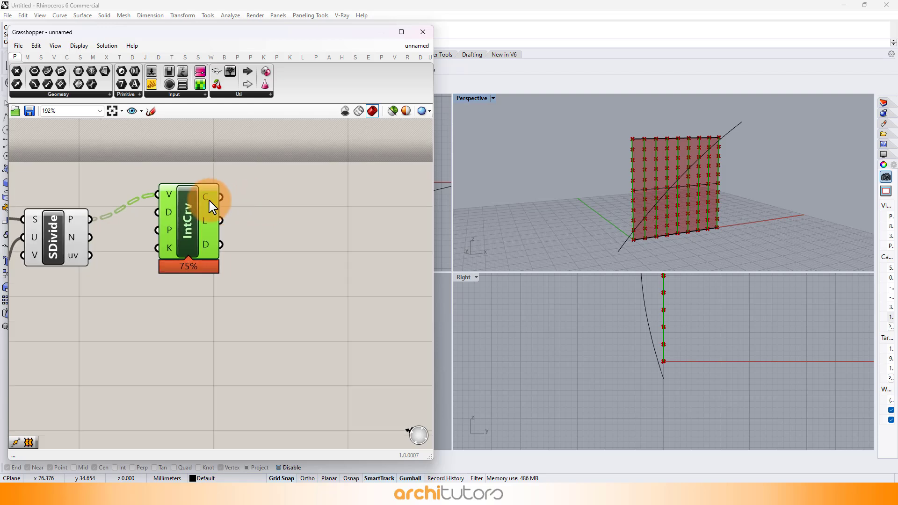
pyautogui.rightClick(207, 197)
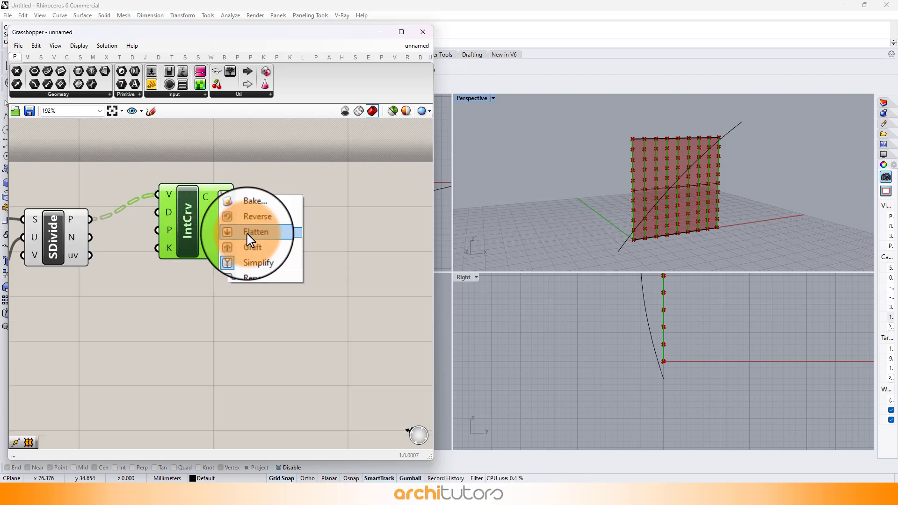
pyautogui.click(255, 231)
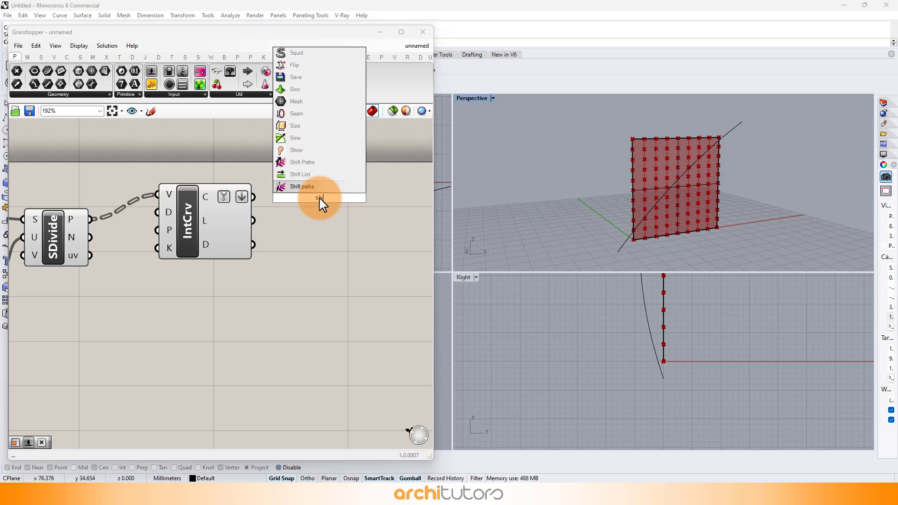
pyautogui.click(303, 186)
pyautogui.write('mo')
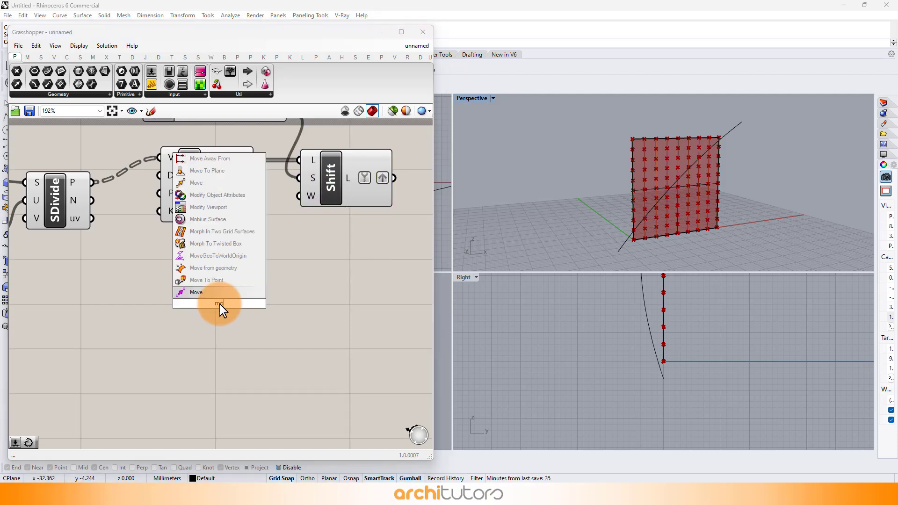
pyautogui.click(196, 292)
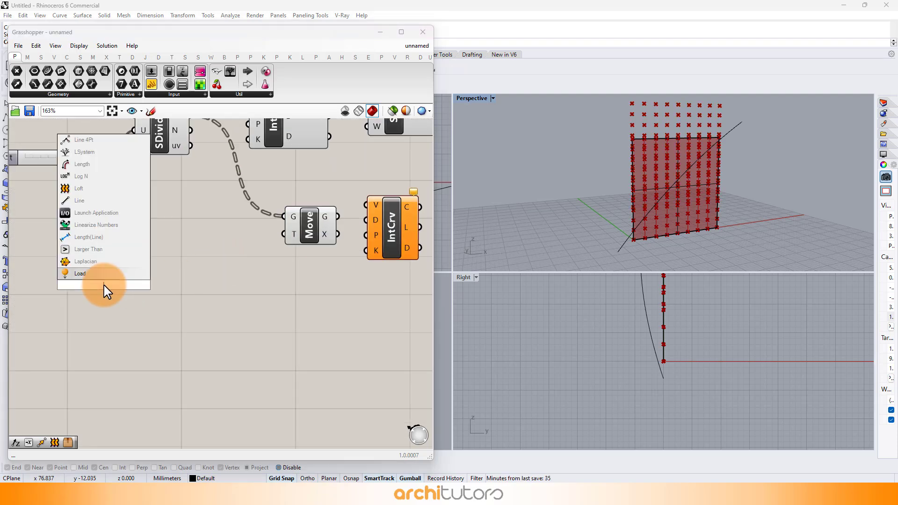
# Feed List Length minus 1 into Range, remapped by a Sine Graph Mapper with adjusted peak
pyautogui.write('list')
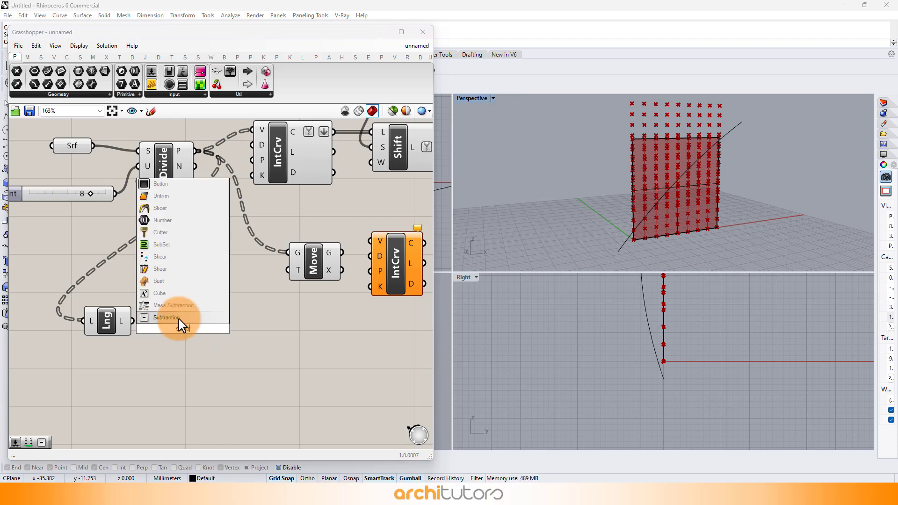
pyautogui.click(167, 317)
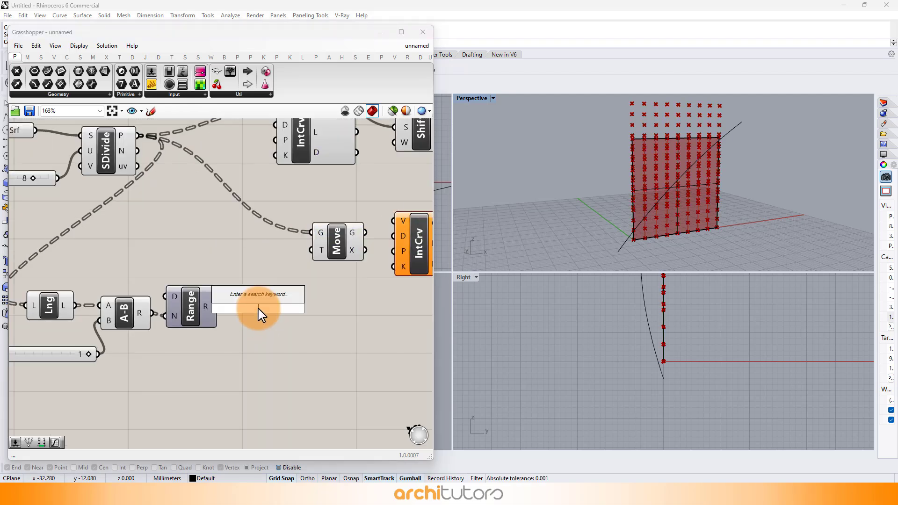
pyautogui.write('gra')
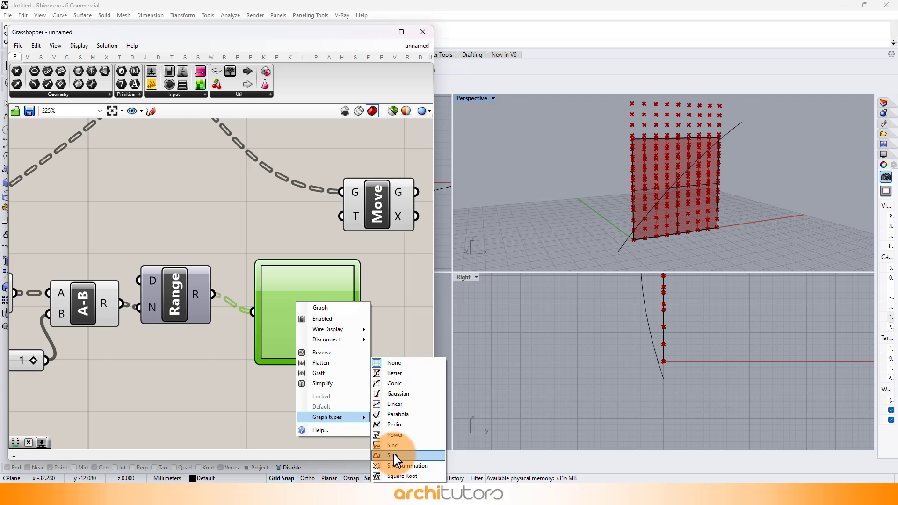
pyautogui.click(400, 455)
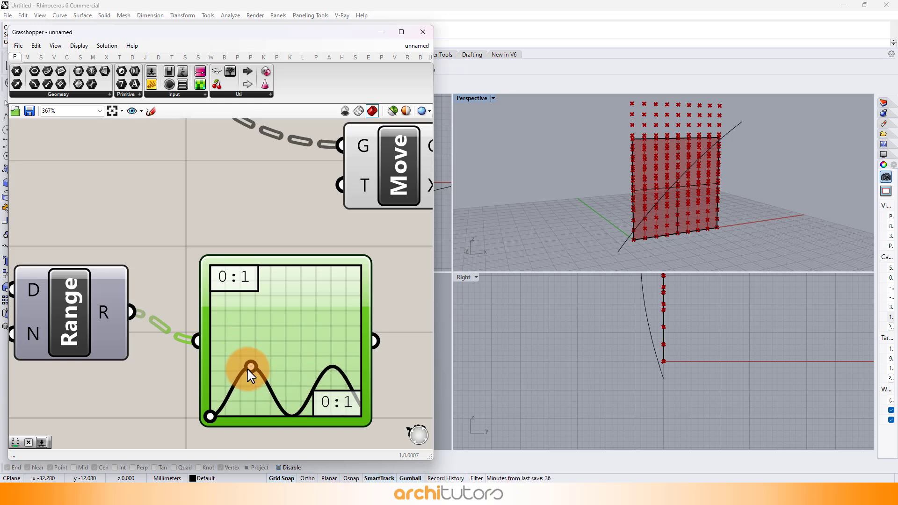
pyautogui.moveTo(250, 365); pyautogui.dragTo(250, 375)
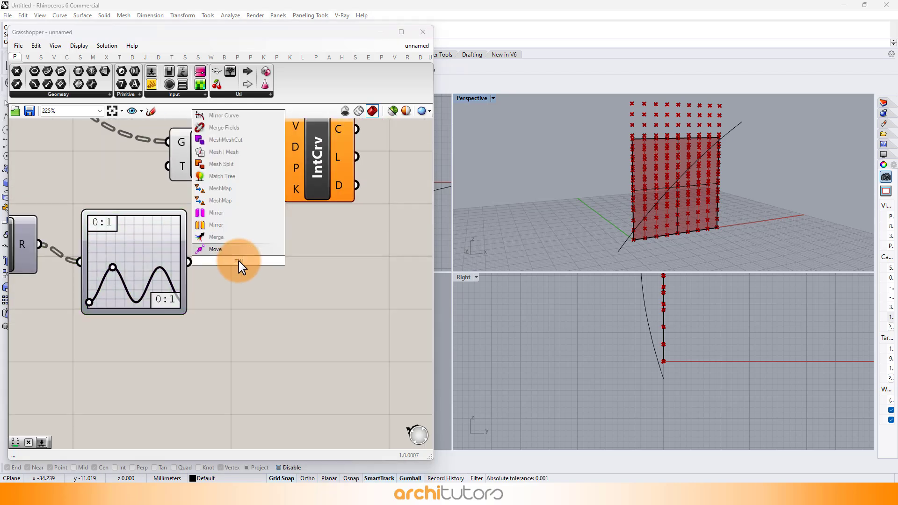
# Scale move vectors with Amplitude, simplify IntCrv output, merge the curves, and loft them
pyautogui.click(216, 250)
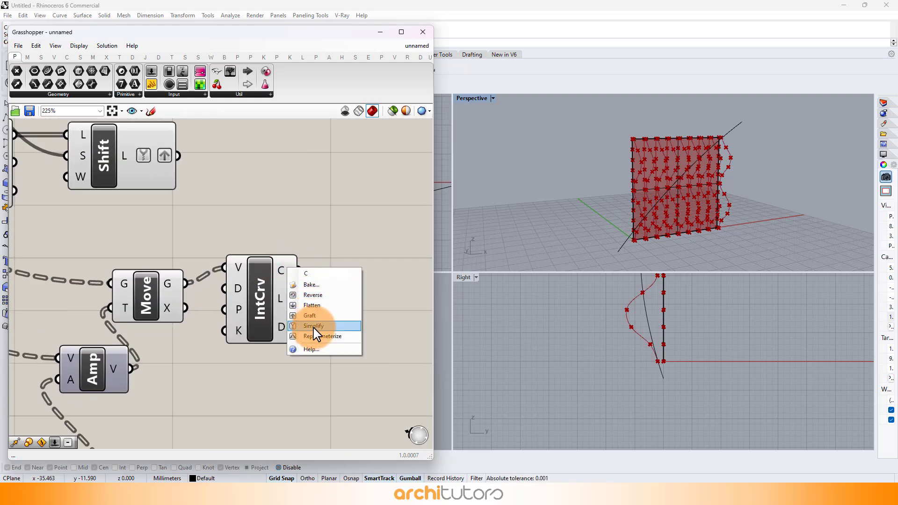
pyautogui.click(313, 325)
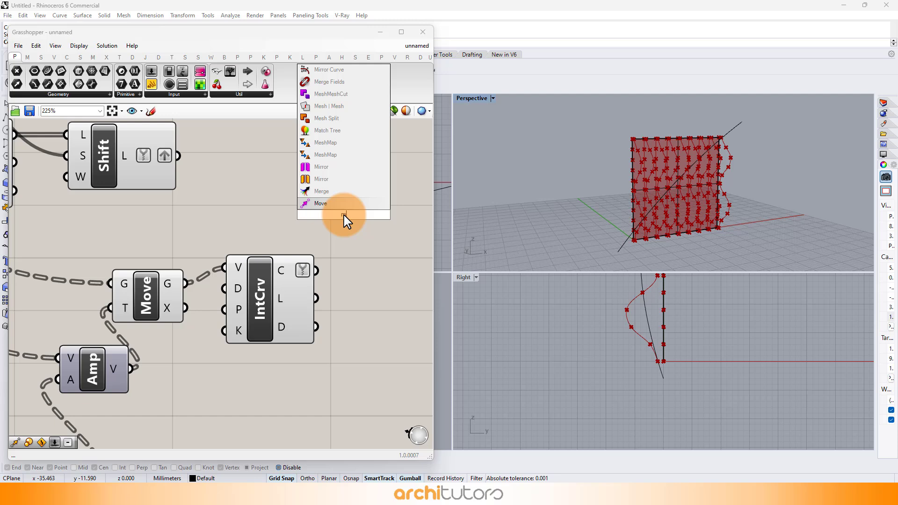
pyautogui.click(321, 190)
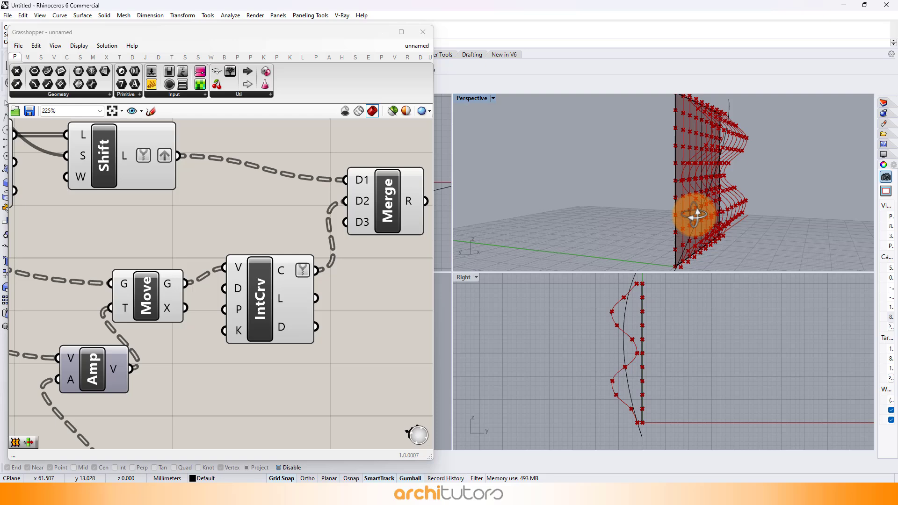
pyautogui.doubleClick(332, 269)
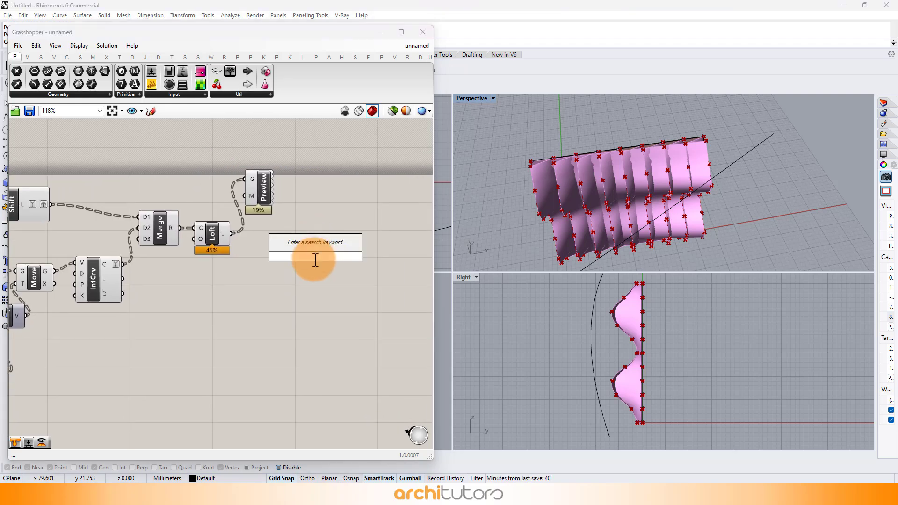
# Add Rotate 3D, Distance and Evaluate Curve components to rotate the fins
pyautogui.write('rotate')
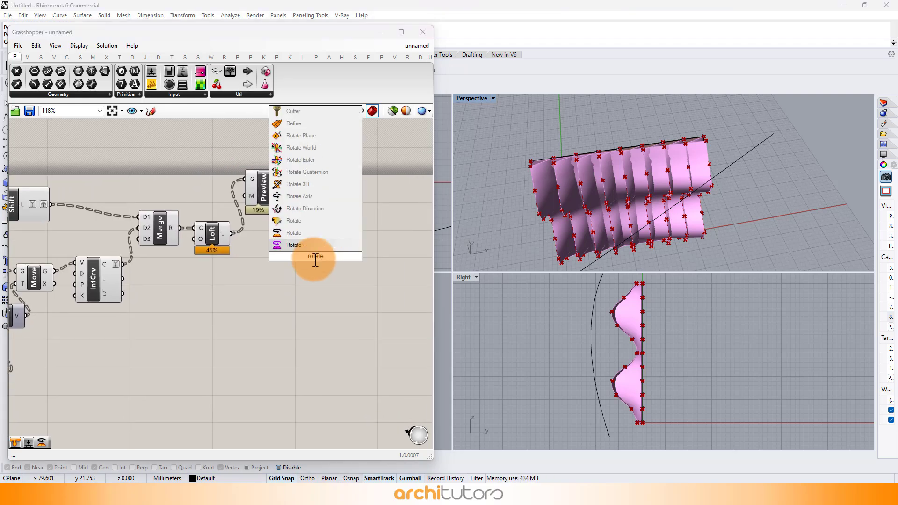
pyautogui.click(294, 245)
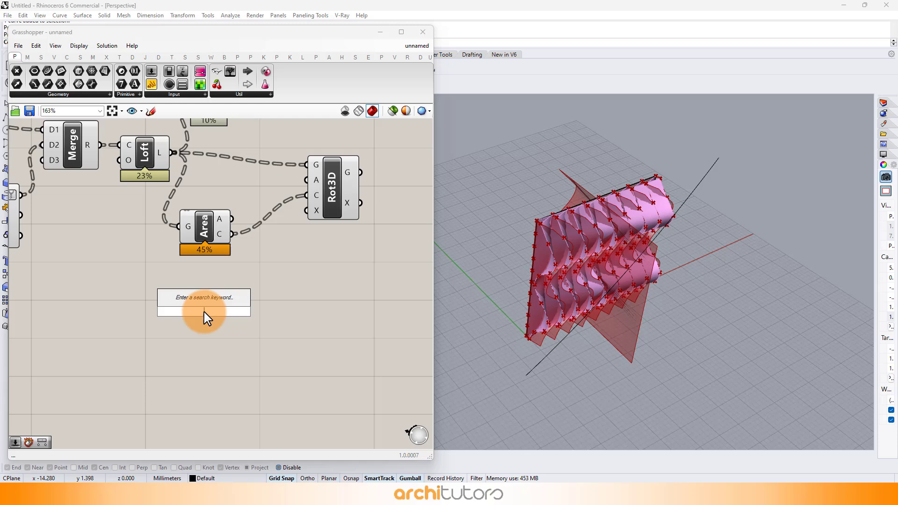
pyautogui.write('dista')
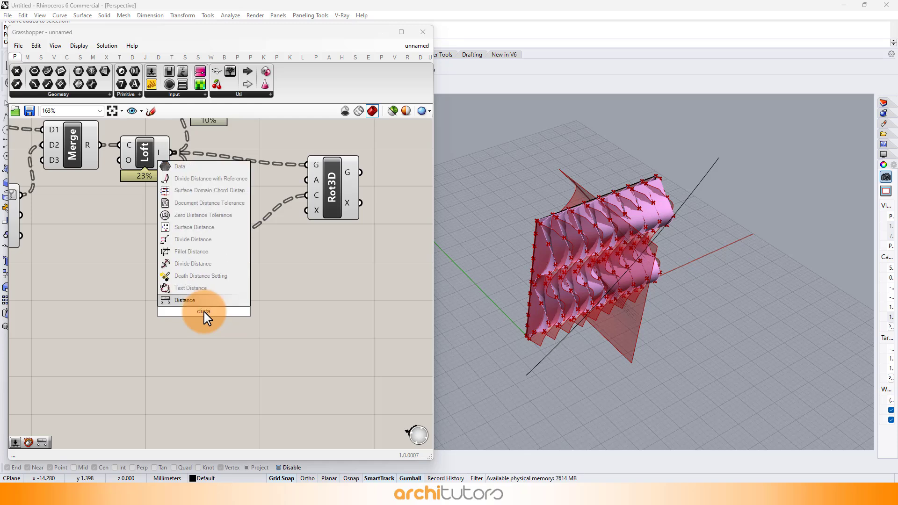
pyautogui.click(185, 300)
pyautogui.write('evalu')
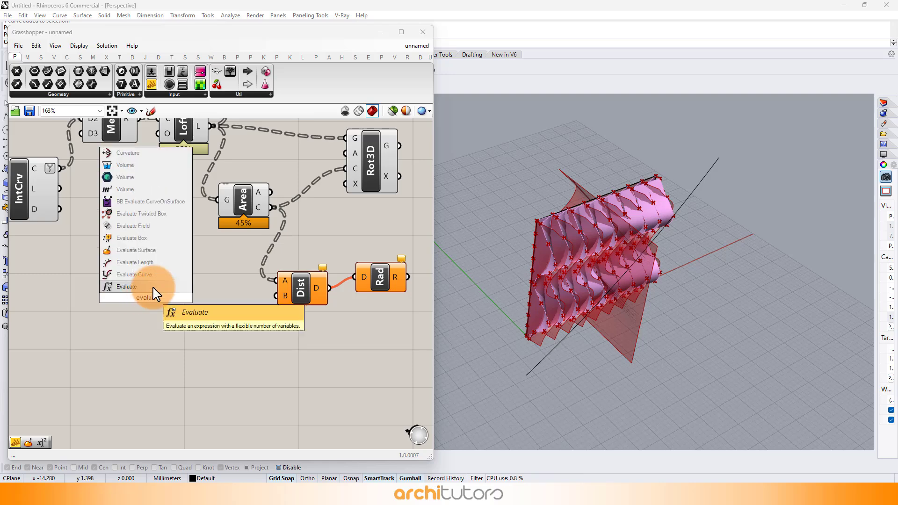
pyautogui.click(126, 286)
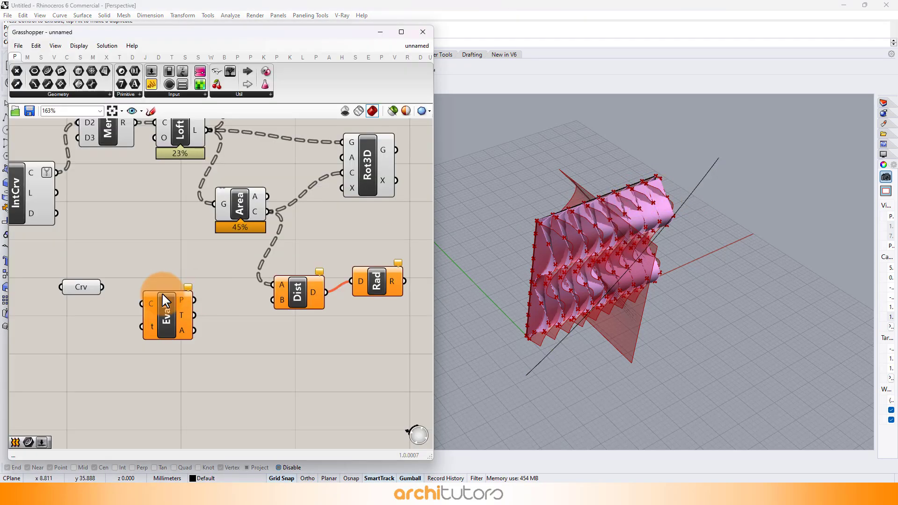
pyautogui.moveTo(82, 286); pyautogui.dragTo(94, 304)
pyautogui.write('extru')
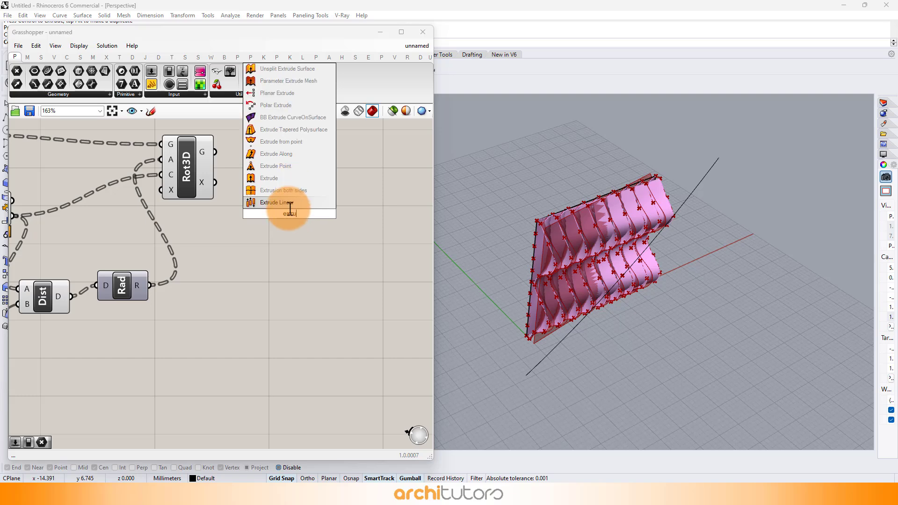
# Add Extrude Linear, a Division for depth, and a pink Custom Preview
pyautogui.click(276, 202)
pyautogui.write('divis')
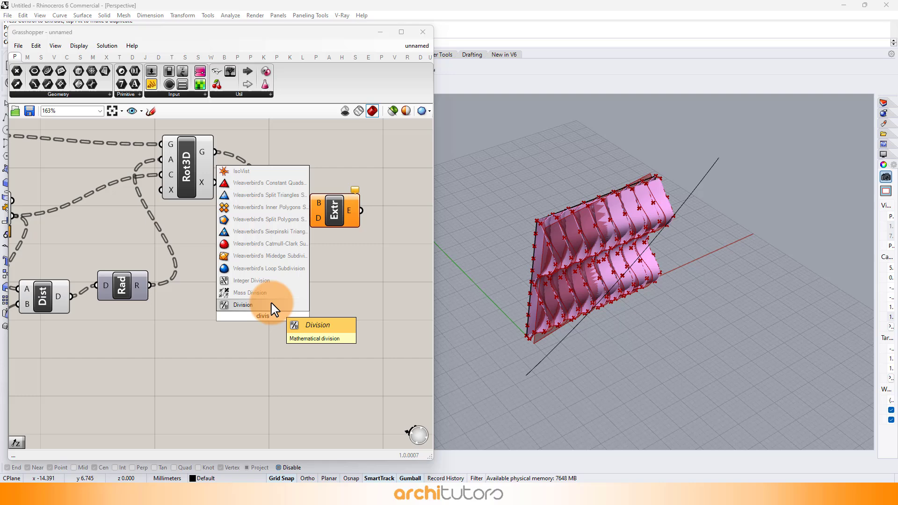
pyautogui.click(242, 304)
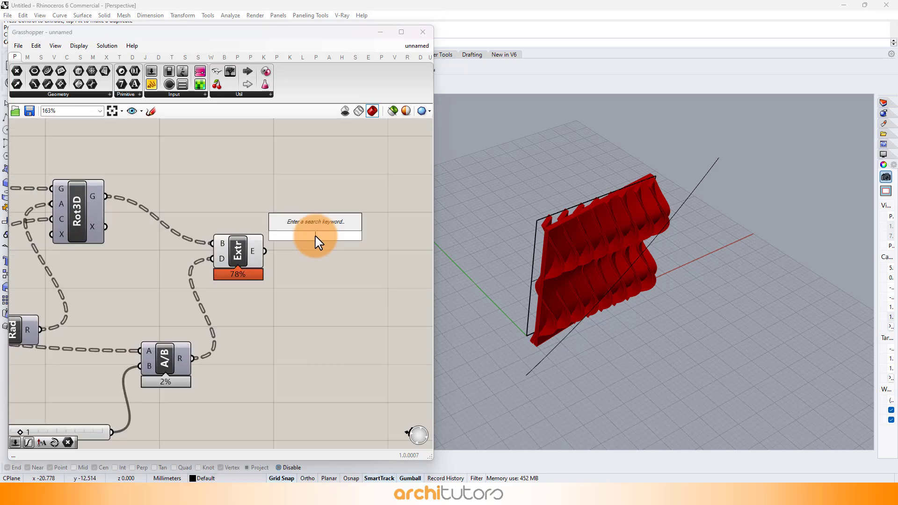
pyautogui.write('cust')
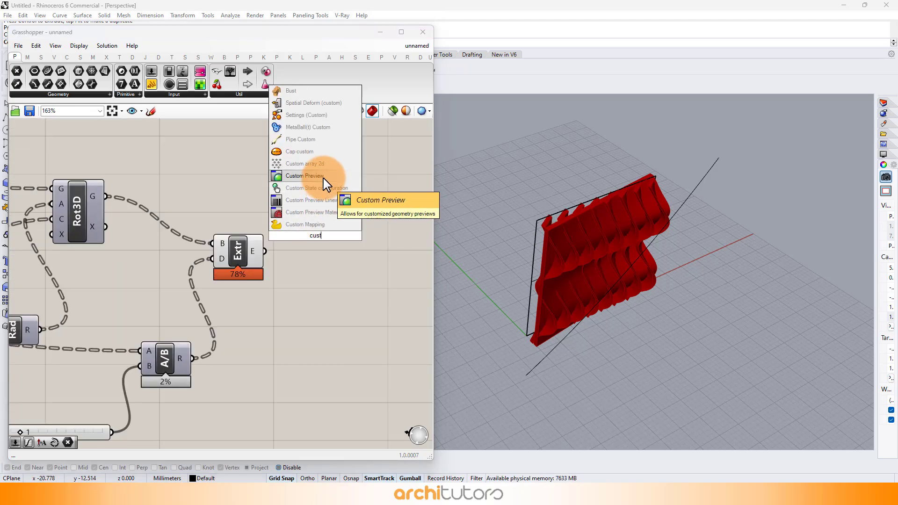
pyautogui.click(304, 176)
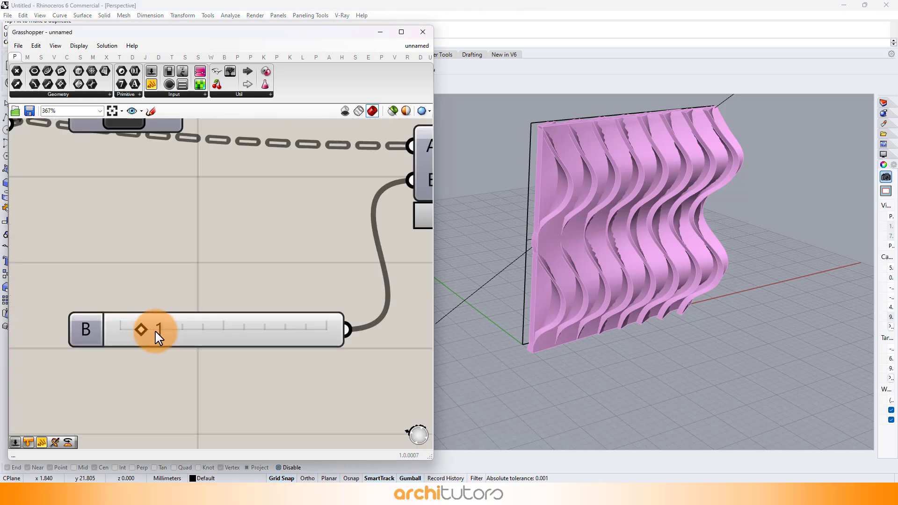
# Set the extrusion divisor slider to 4, bake the fins, and minimise Grasshopper
pyautogui.moveTo(140, 329); pyautogui.dragTo(182, 329)
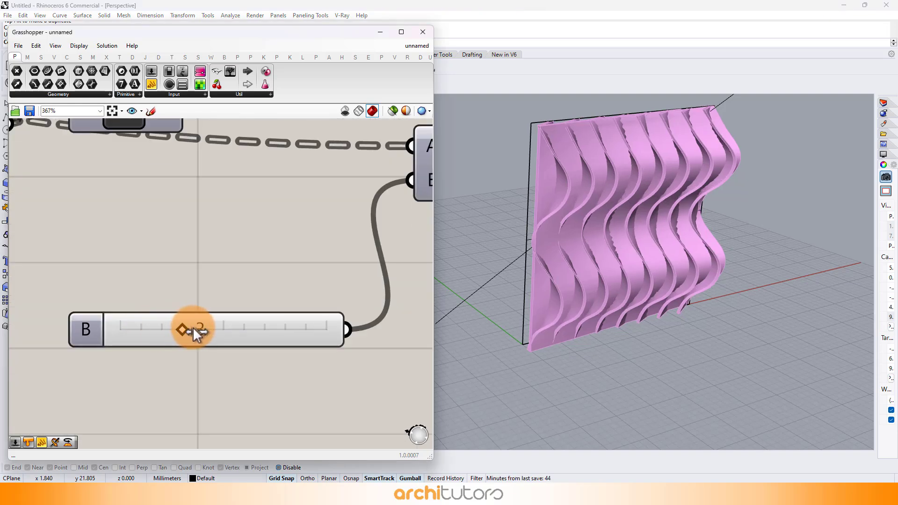
pyautogui.moveTo(183, 329); pyautogui.dragTo(201, 330)
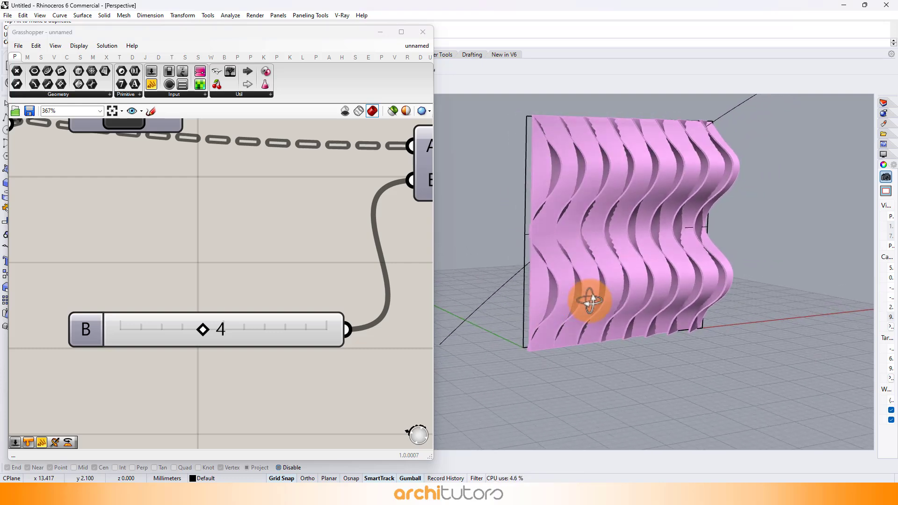
pyautogui.rightClick(215, 201)
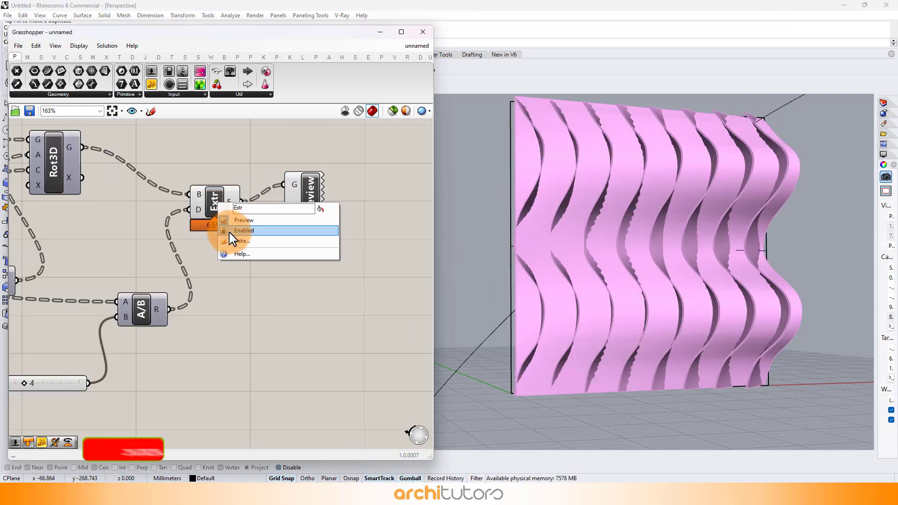
pyautogui.click(243, 230)
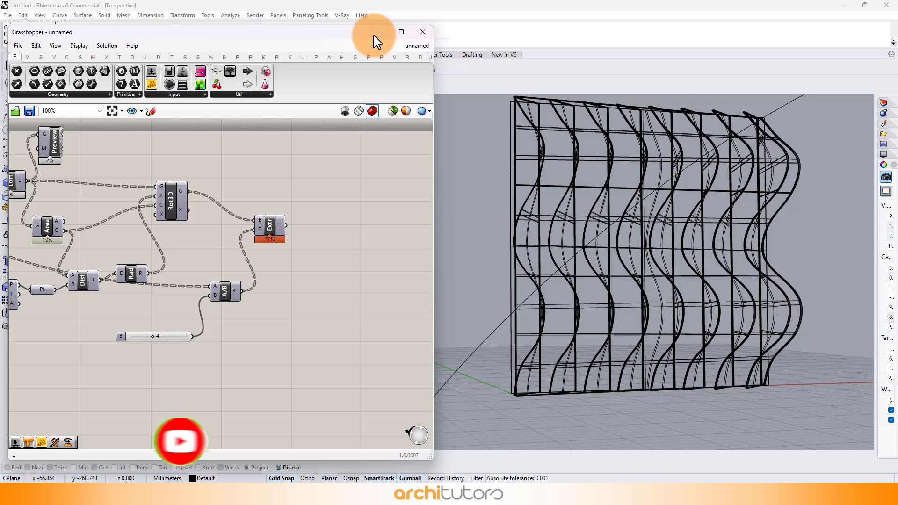
pyautogui.click(422, 31)
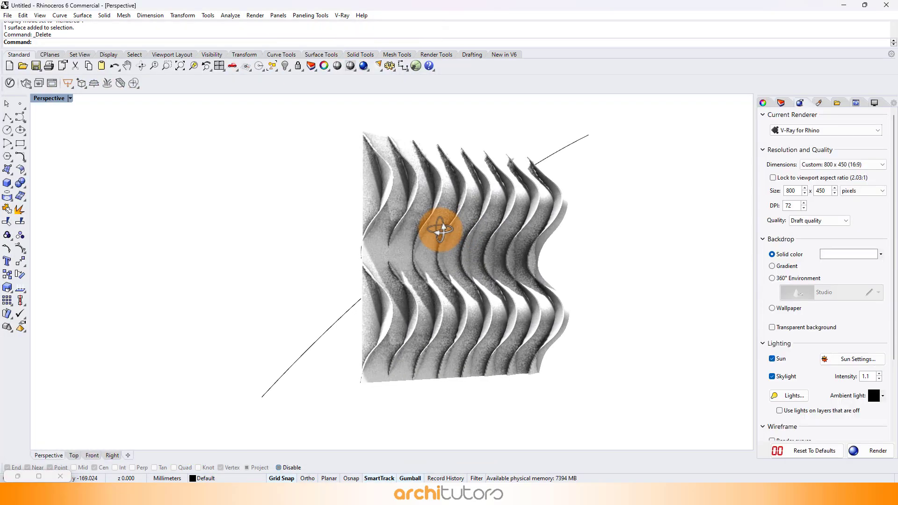